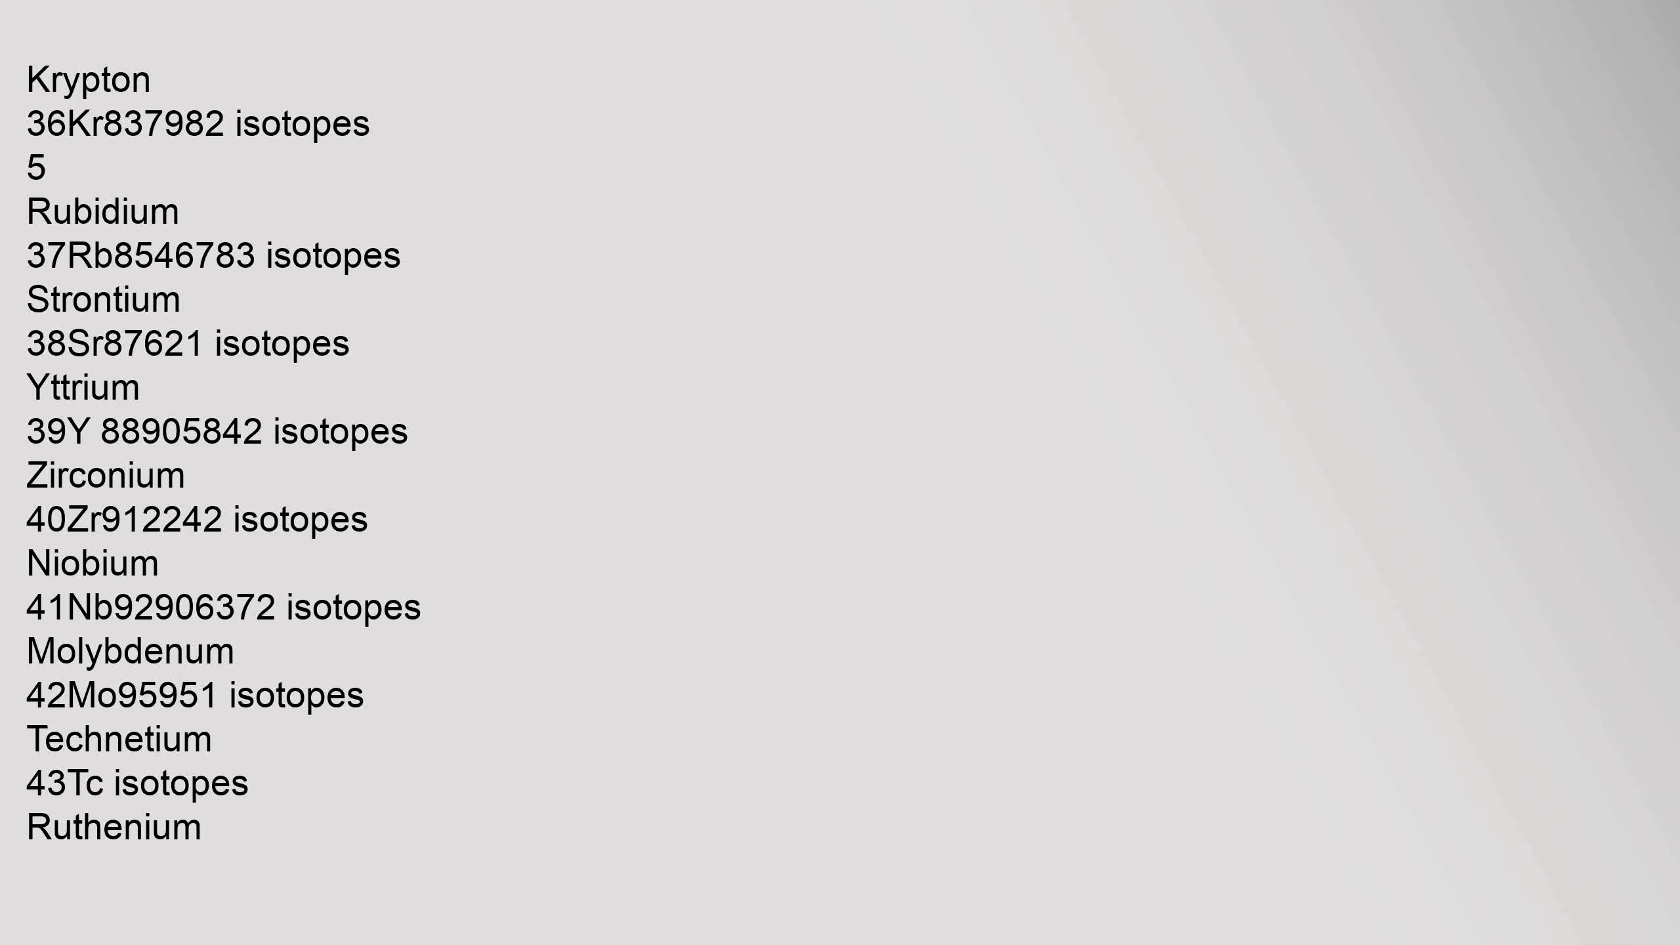
scroll("down", 3)
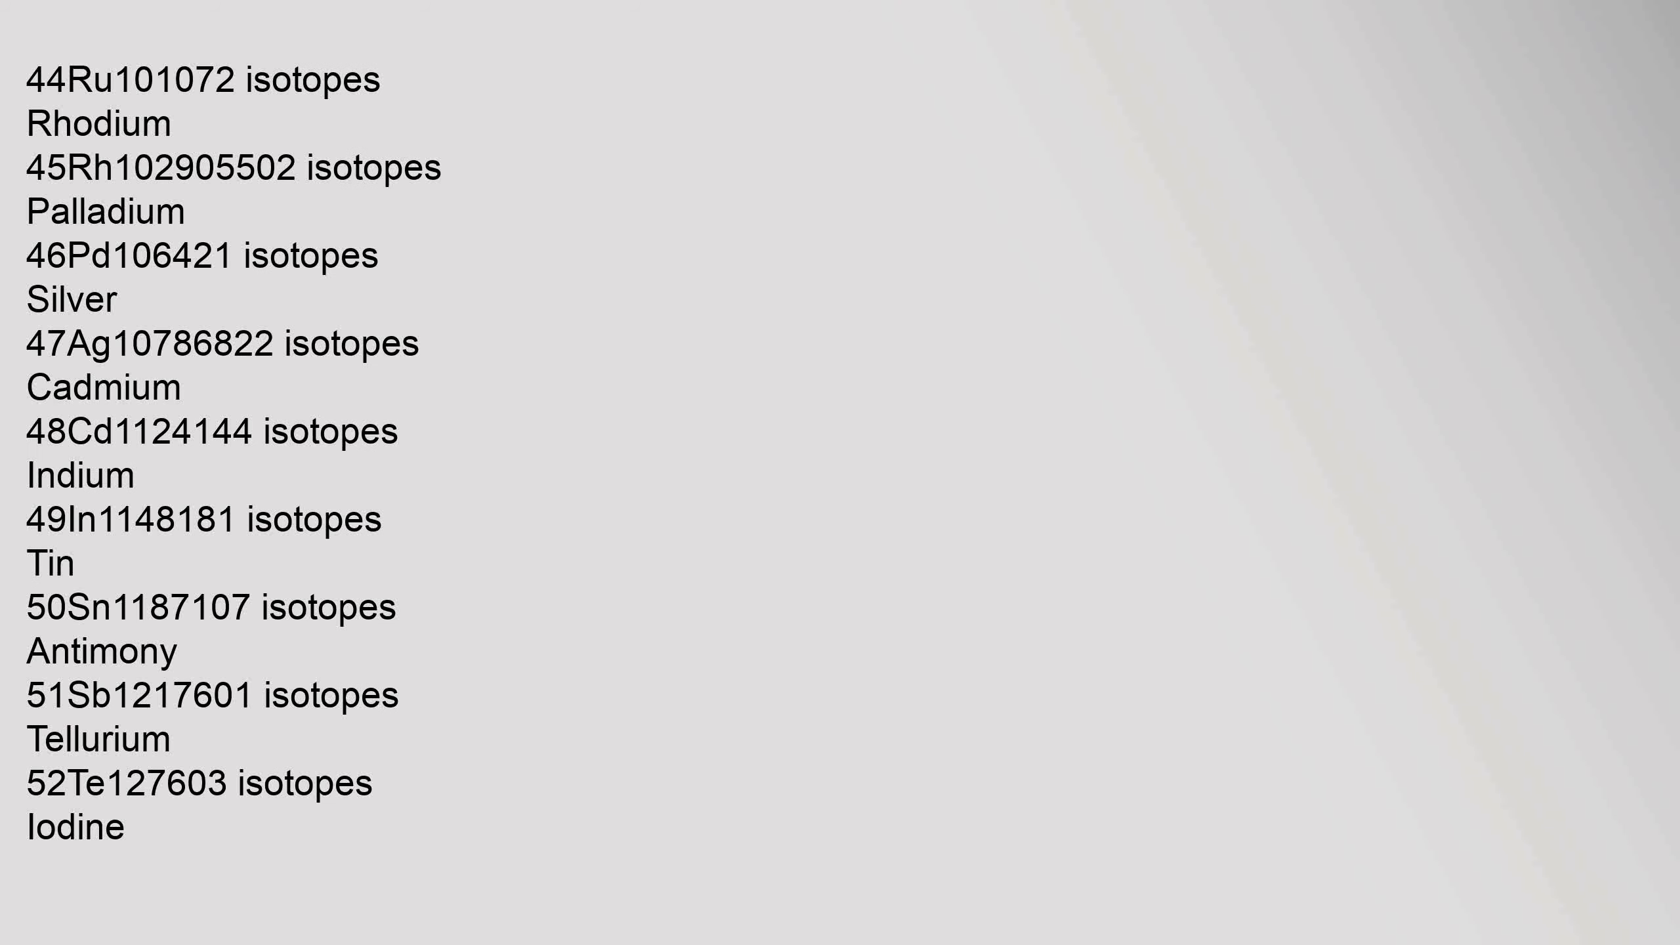